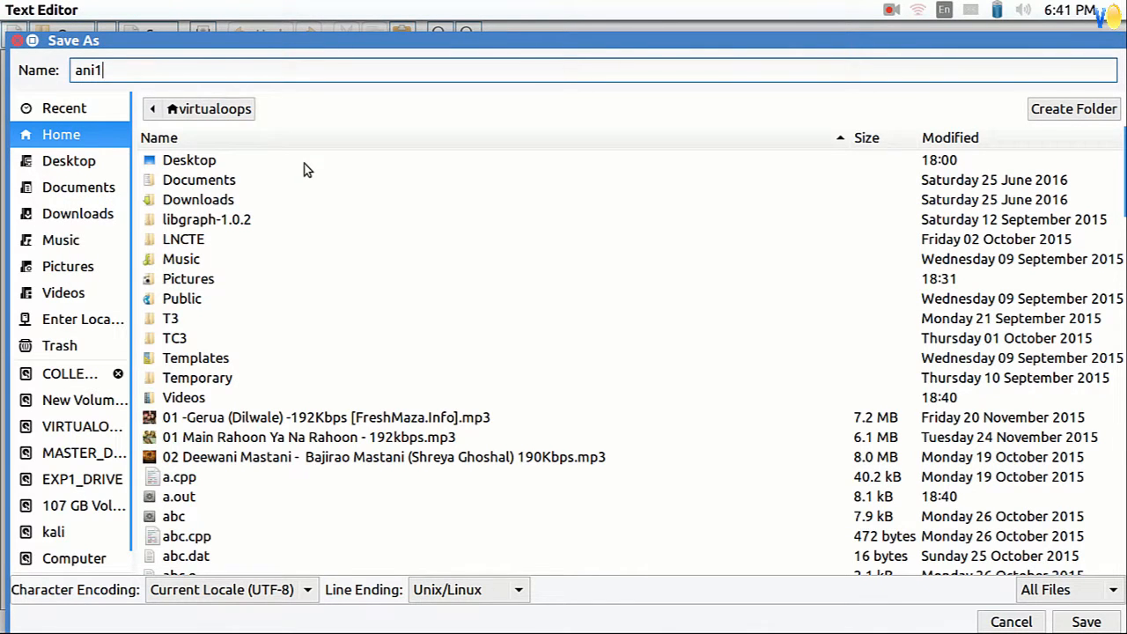
Save the new document as ani1.cpp in the home folder
click(1085, 620)
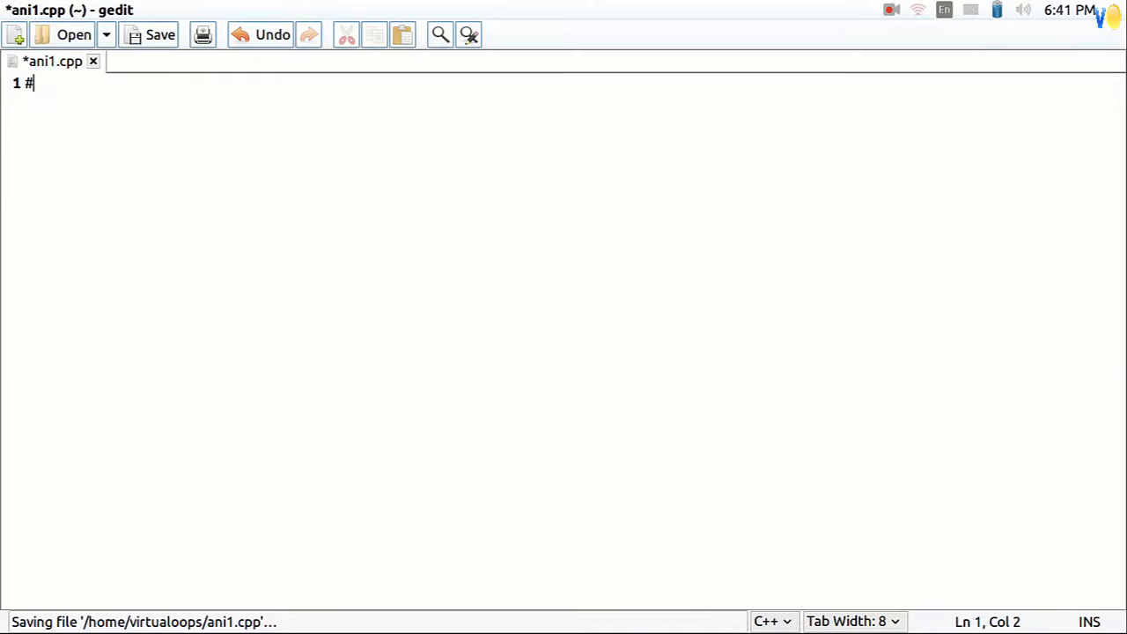
Write the includes, using namespace std, and main declaring int gd=DETECT,gm with initgraph(&gd,&gm,NULL)
text(include<iostream>)
text(int main)
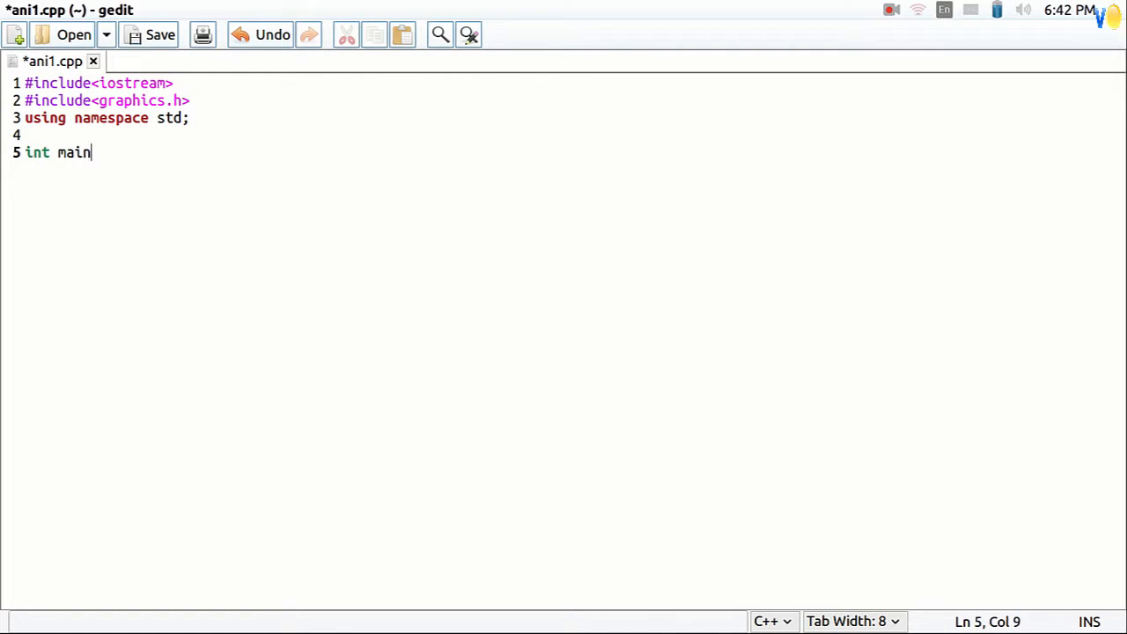
text(())
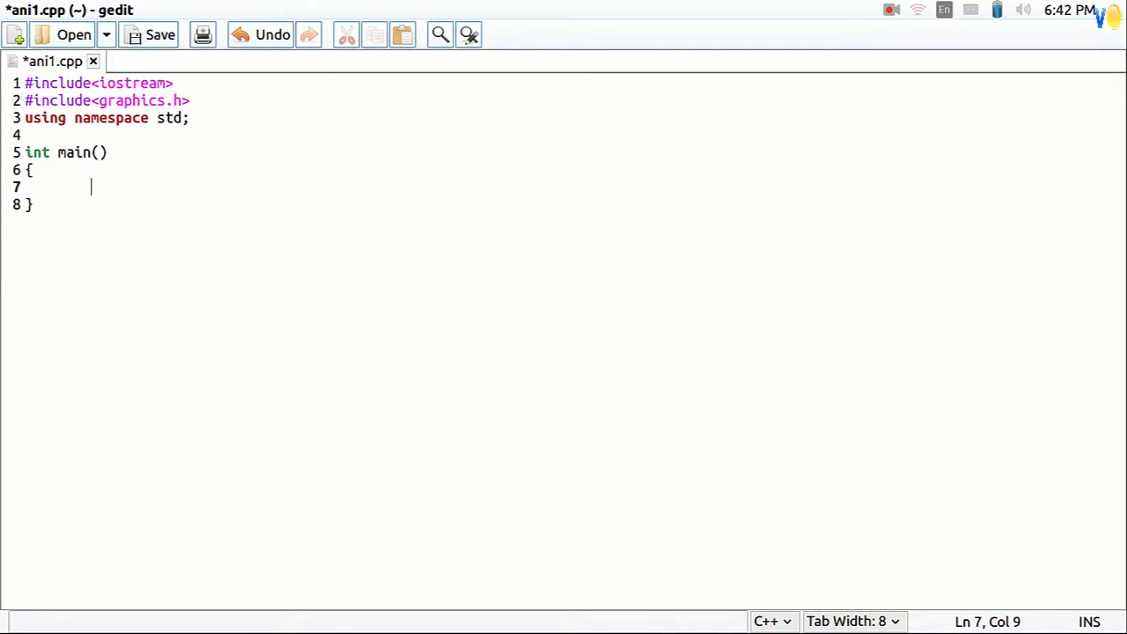
text(int gd)
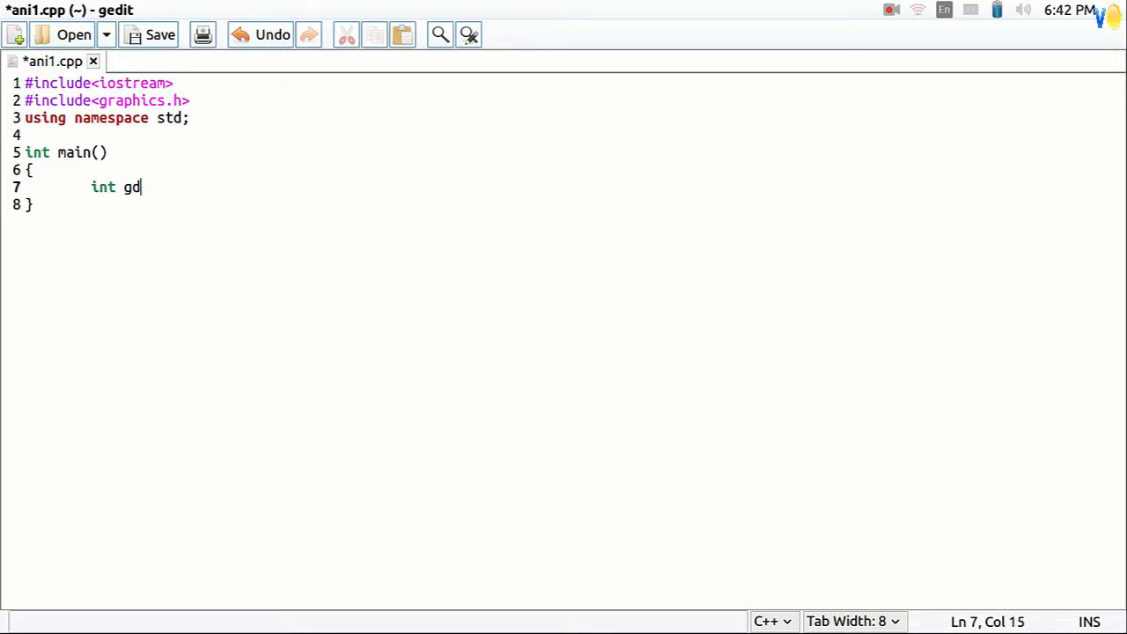
text(=DETECT,gm)
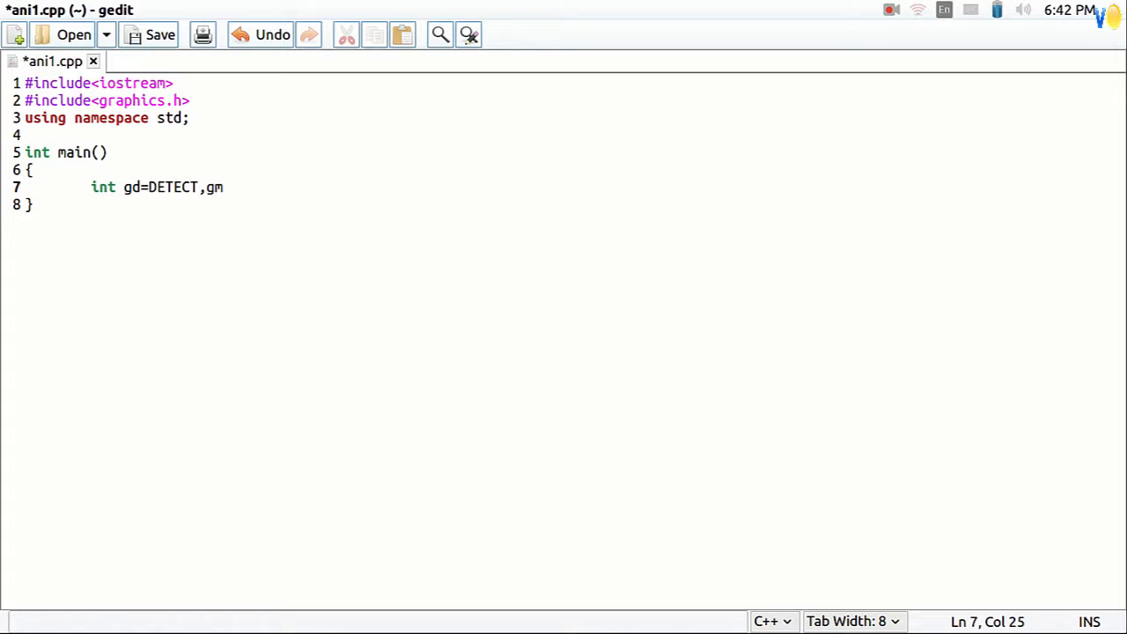
text(;)
text(initgraph(&gd,);)
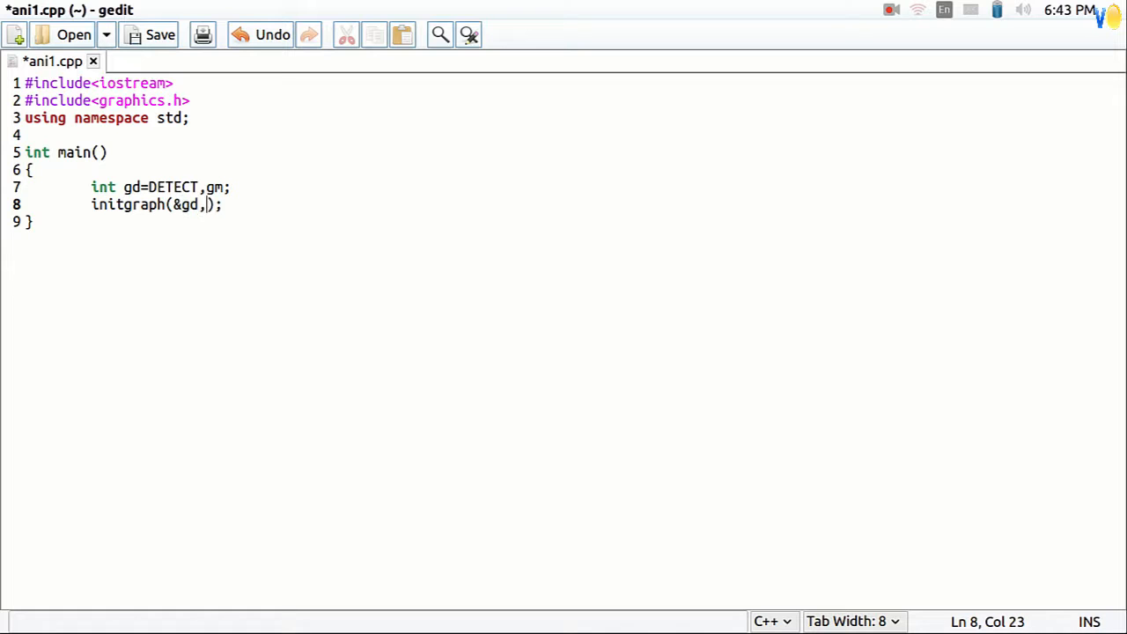
text(&gm,NULL);)
text(line()
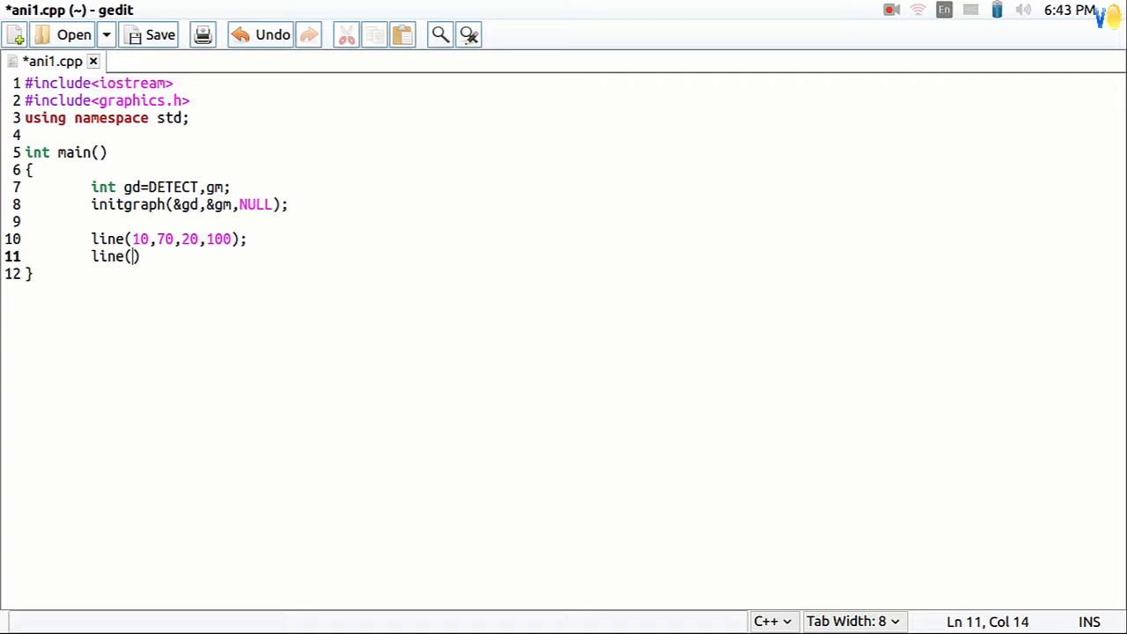
Add tail lines (10,130,20,100) and (10,70,10,130) and body ellipse(120,100,0,360,100,50)
text(10,130,20,100);)
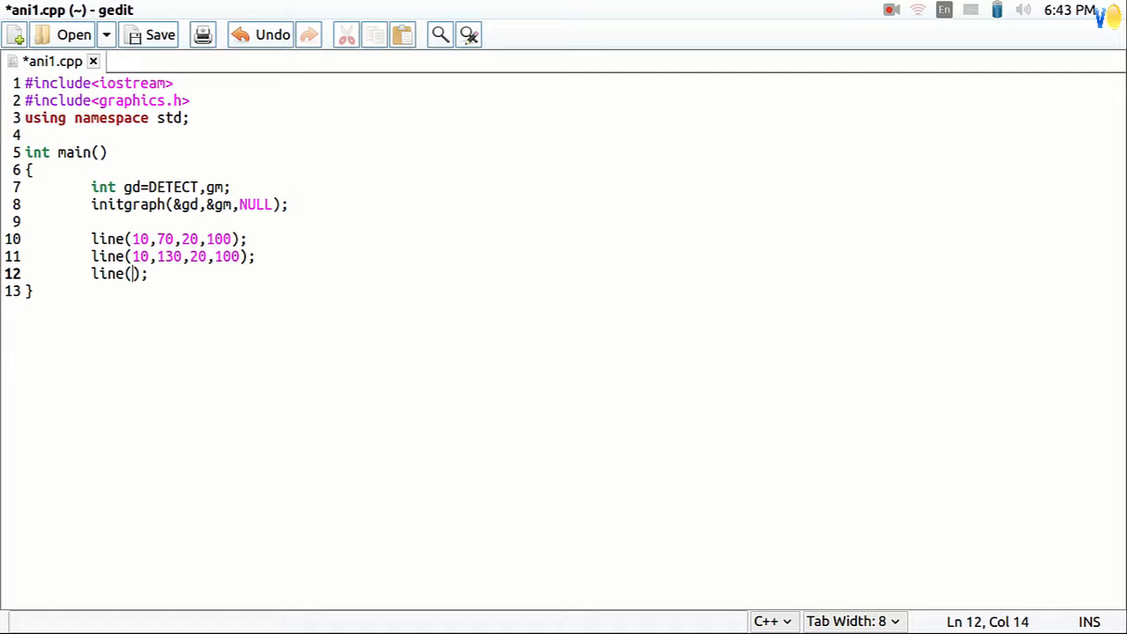
text(10,70,10,130);)
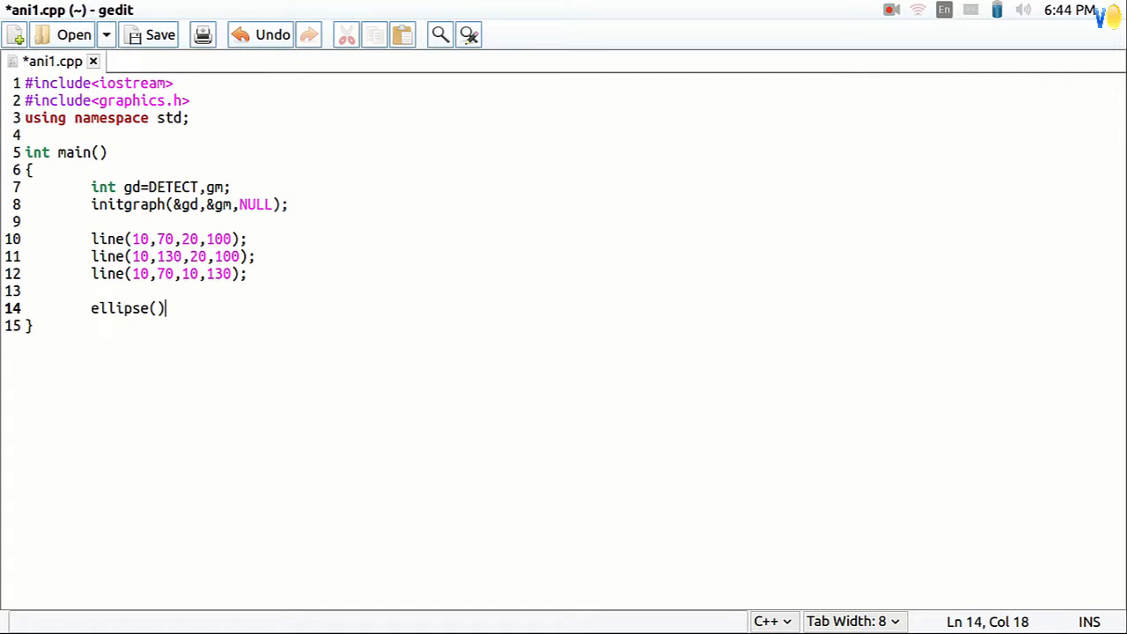
text(120,100,0,360,100,50;)
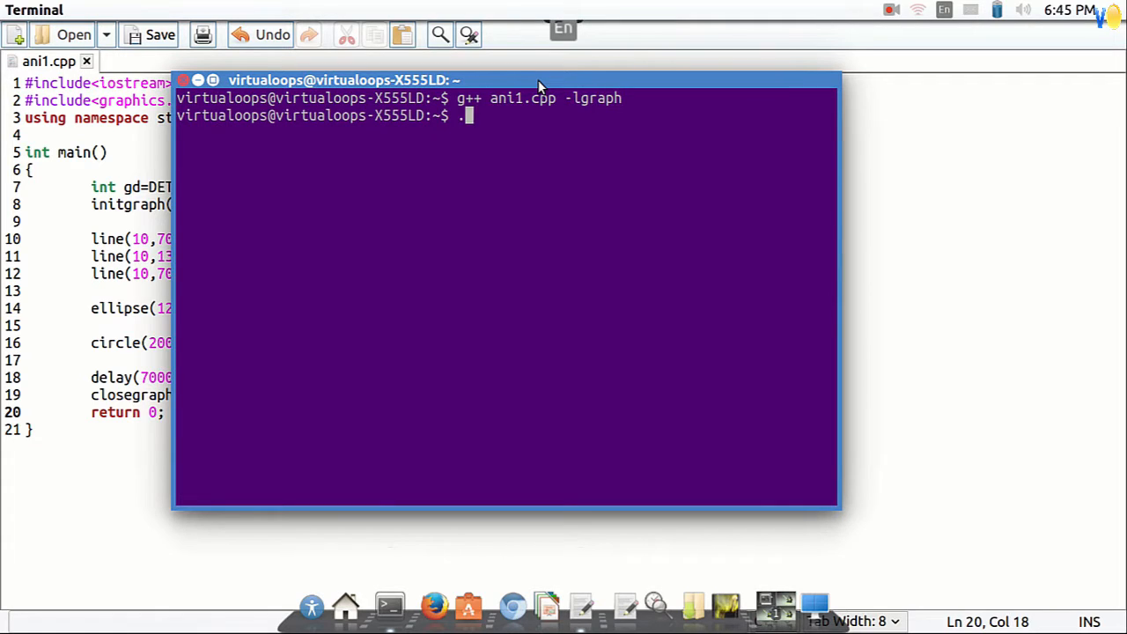
Run the compiled program with ./a.out in the terminal
text(./a.out)
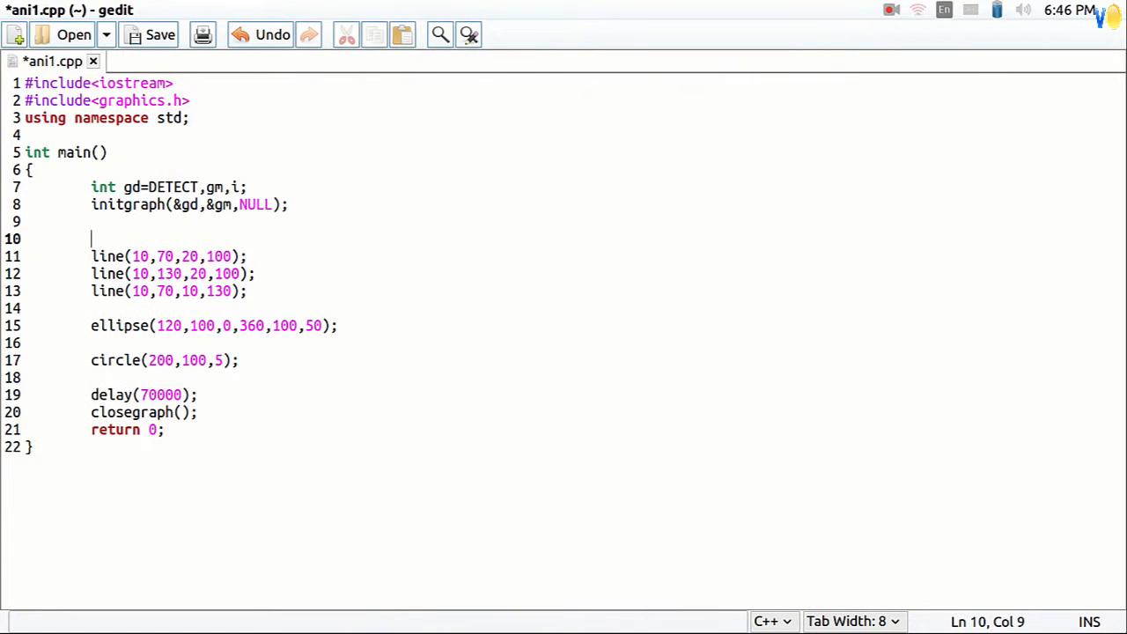
Wrap the drawing in for(i=0;i<800;i++) with +i offsets, delay(10) and an if(i==600) test
text(for(i=0;i<8))
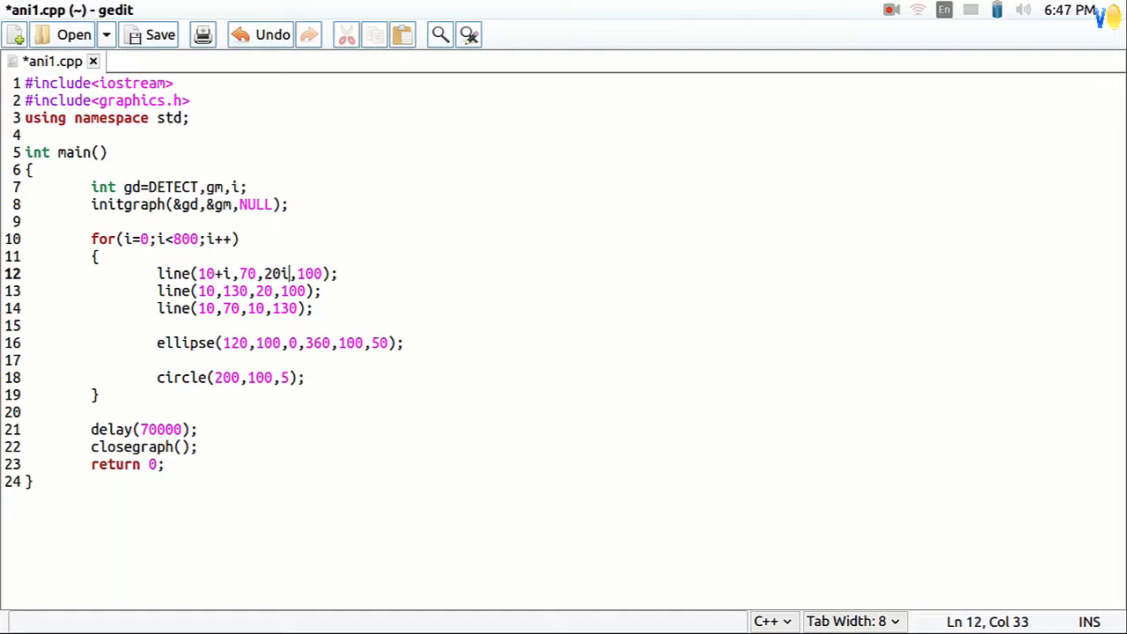
text(+i)
text(delay)
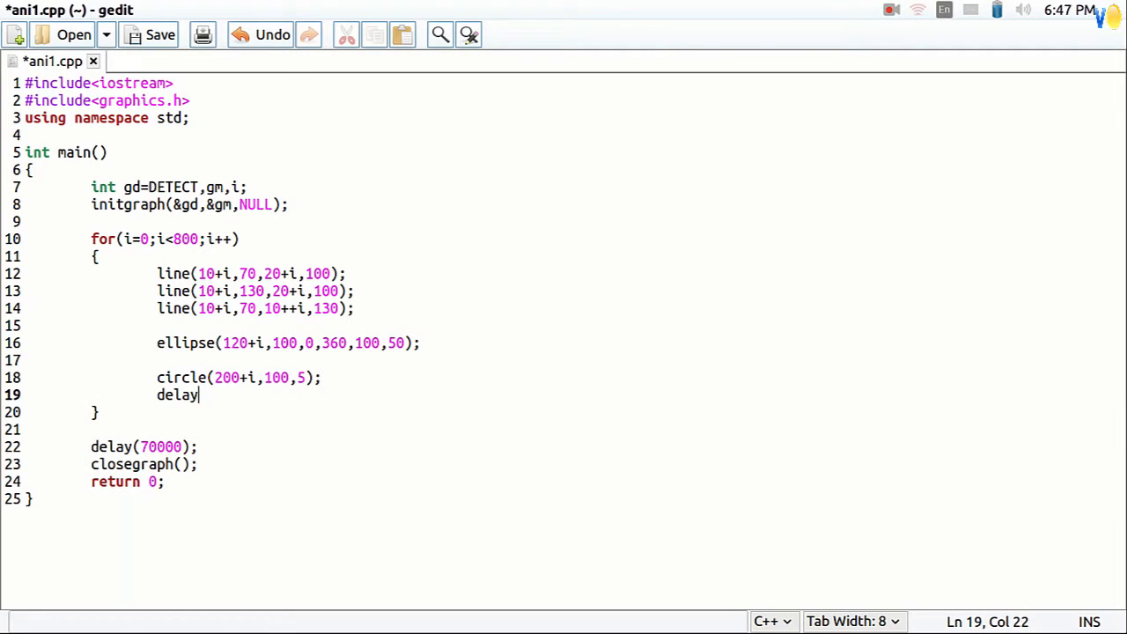
text((10);)
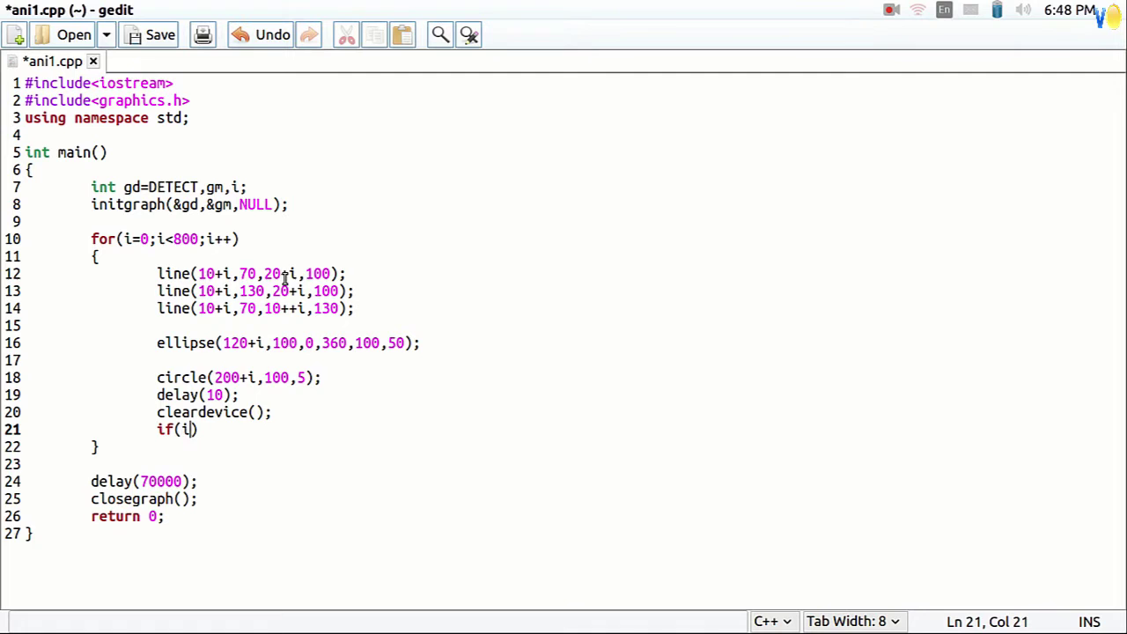
text(==600))
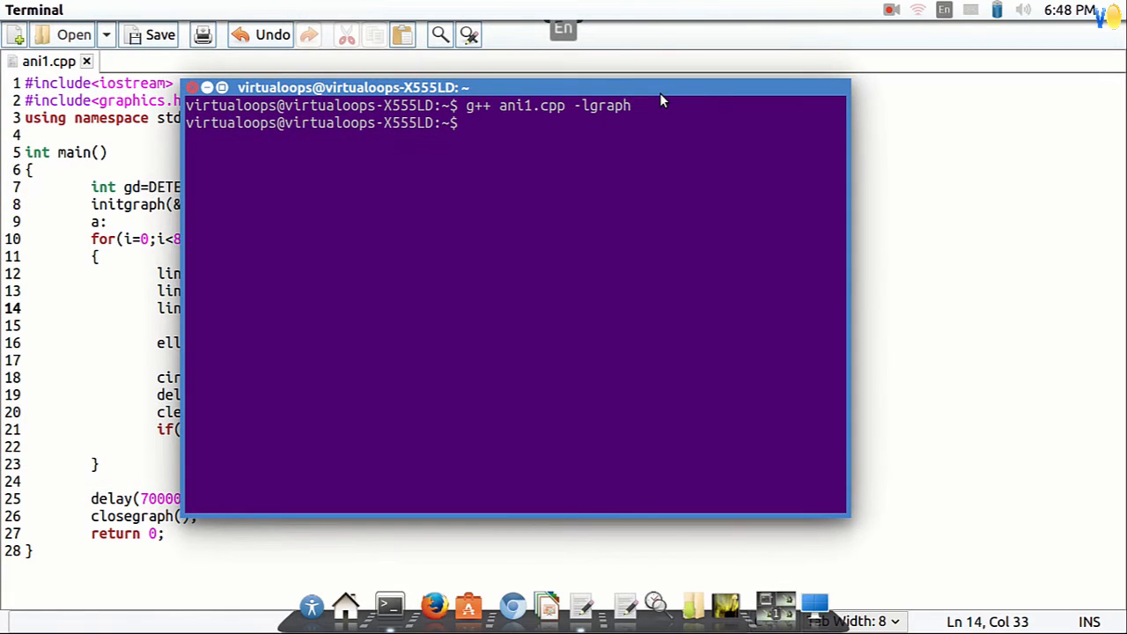
Run ./a.out again to show the fish outline in the SDL-libgraph window
text(./a.out)
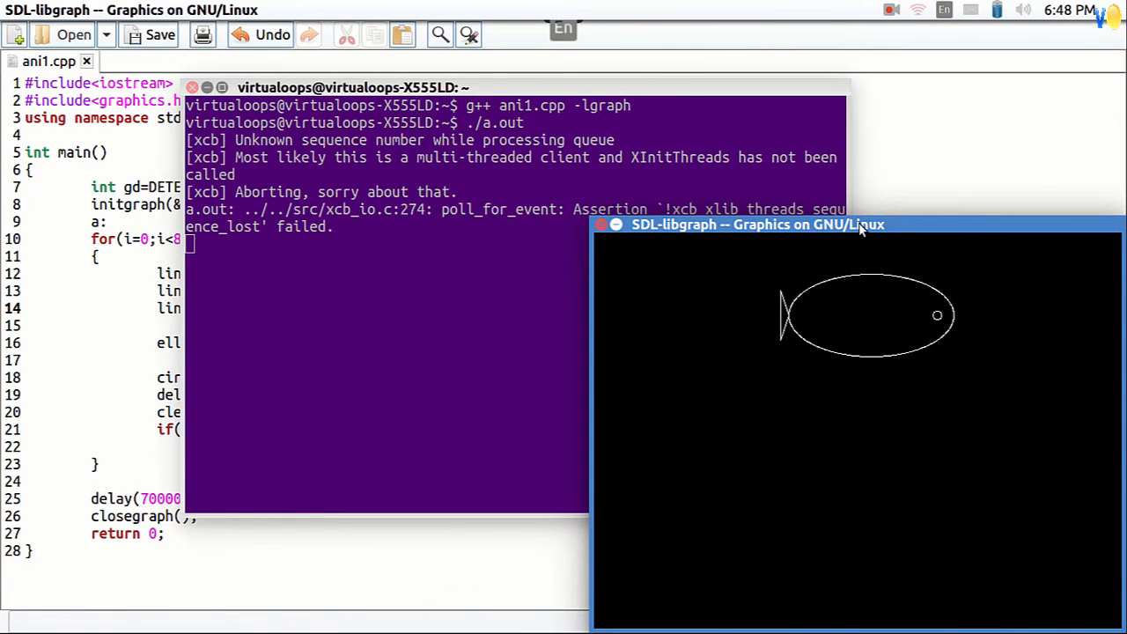